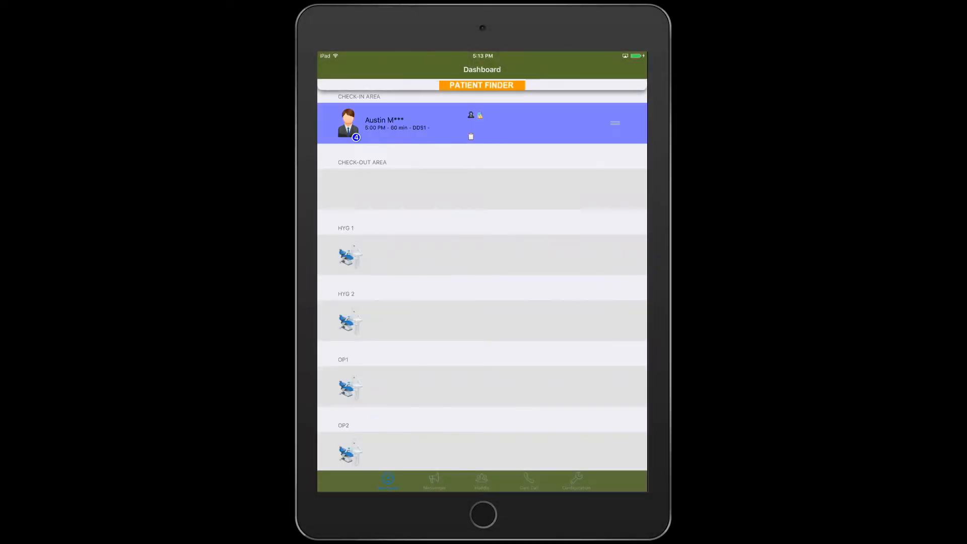
- Open the checked-in patient's Forms and Documents and then the New Patient package
click(470, 136)
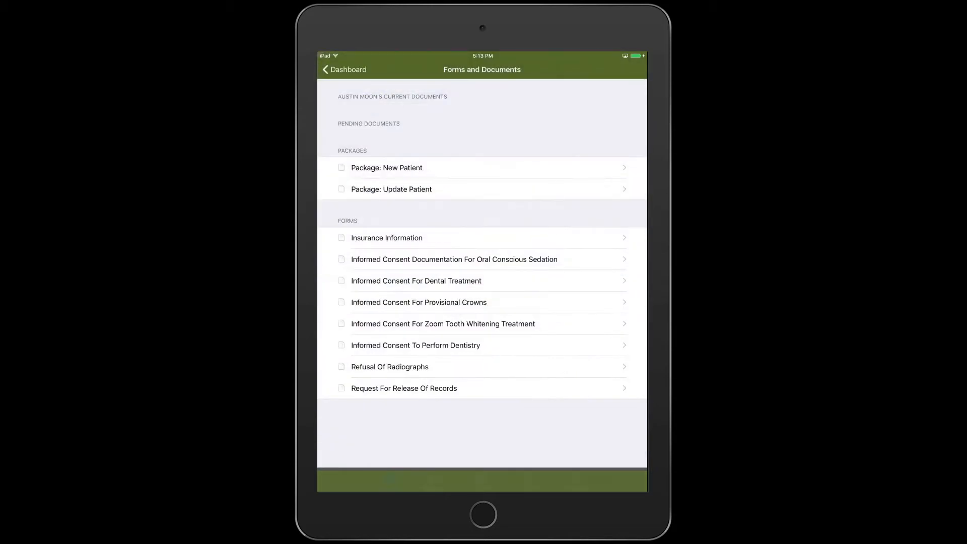
click(387, 167)
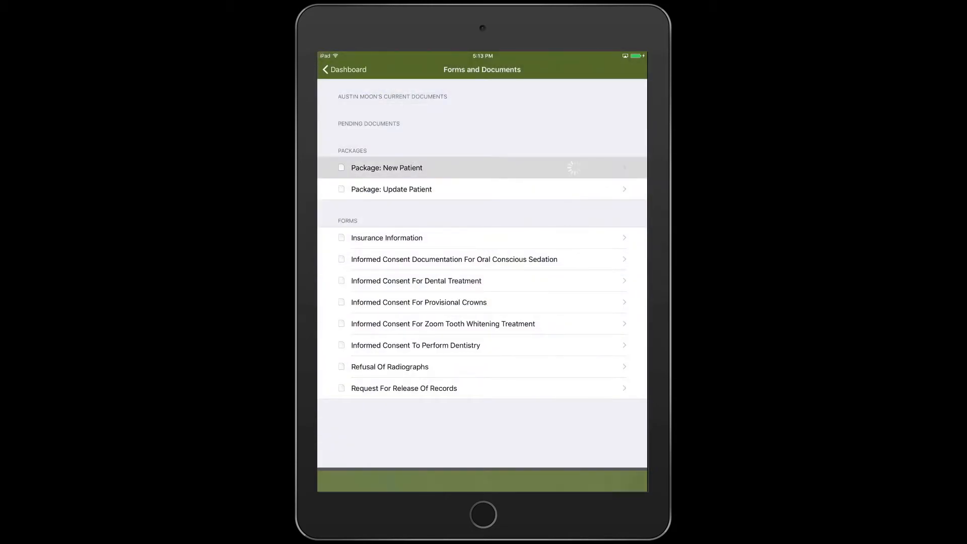
click(387, 167)
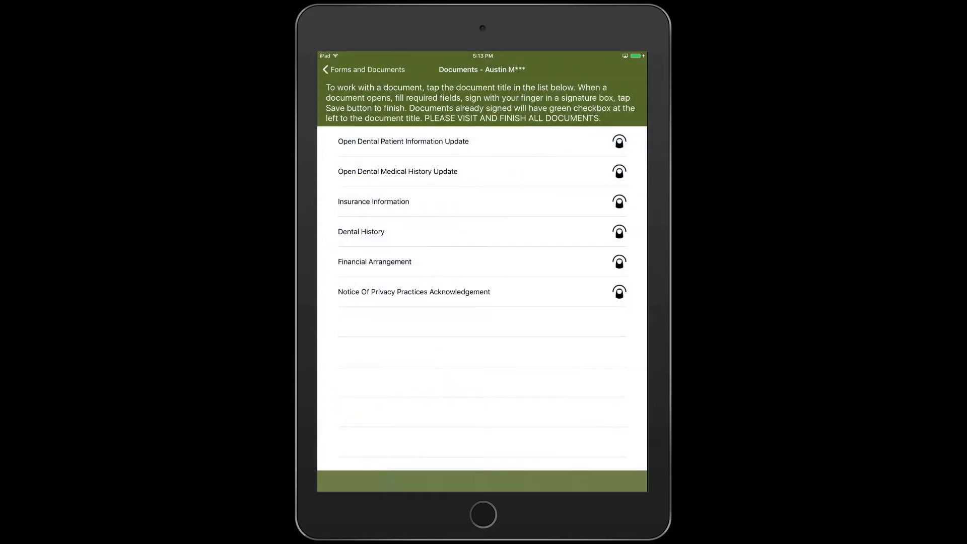
- Enter the street address and mobile phone on the Patient Information Update, then go to page two
click(403, 141)
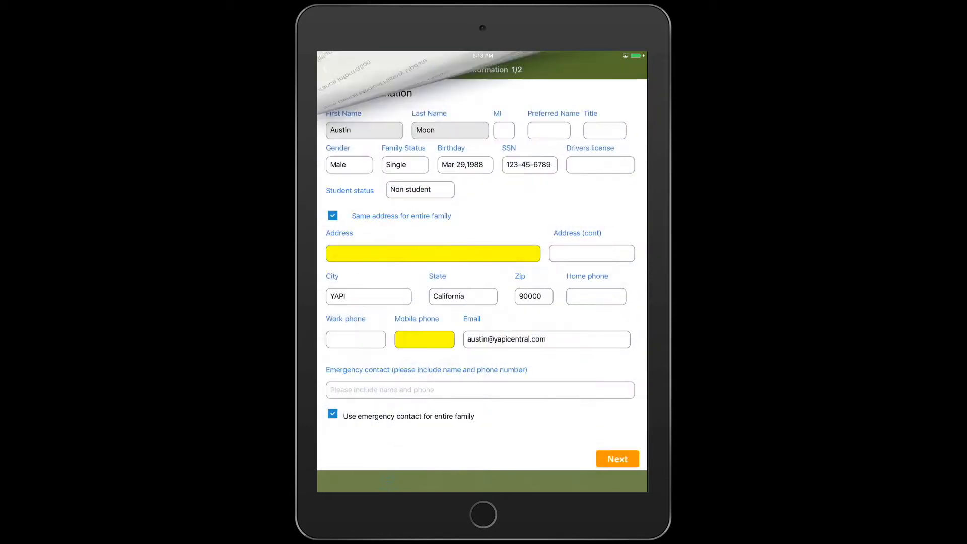
click(432, 252)
text(4567 Pa)
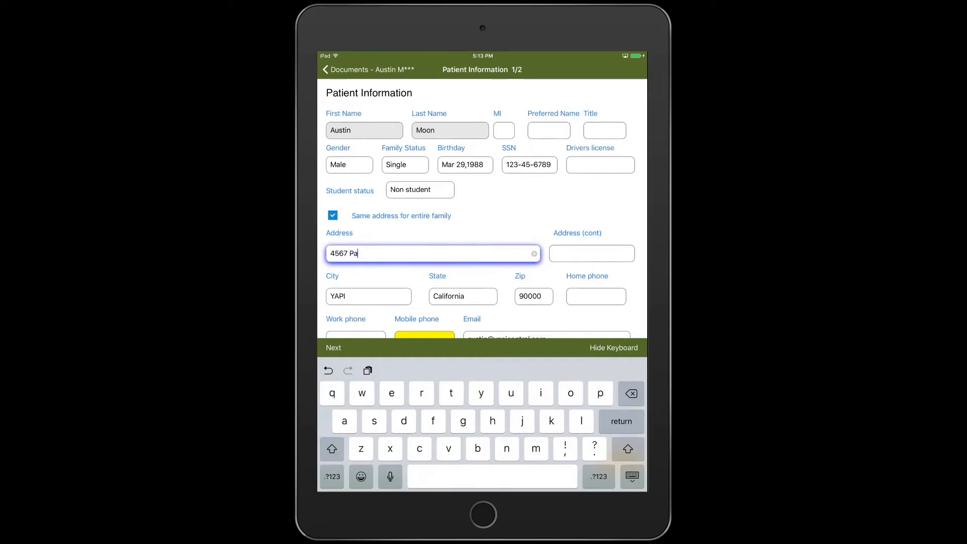
text(perless Ln)
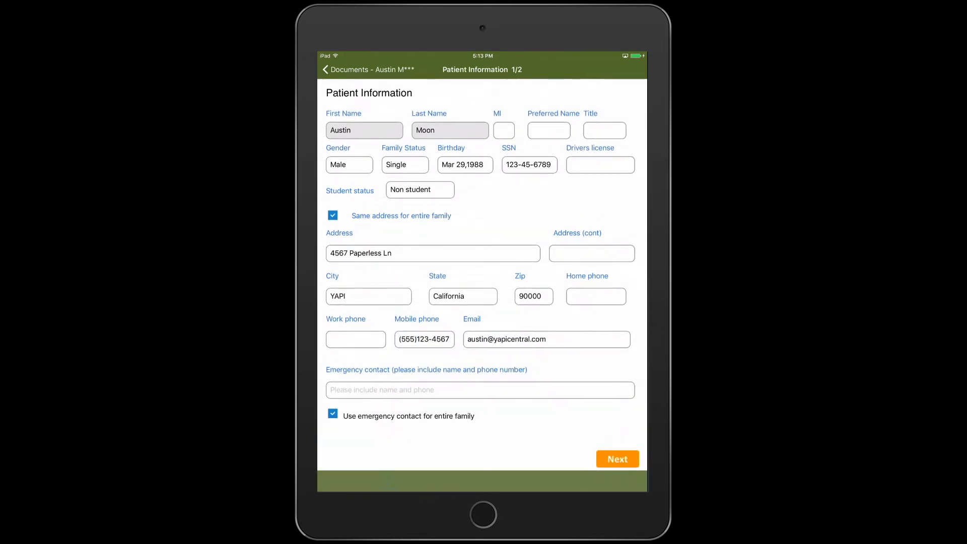
click(616, 459)
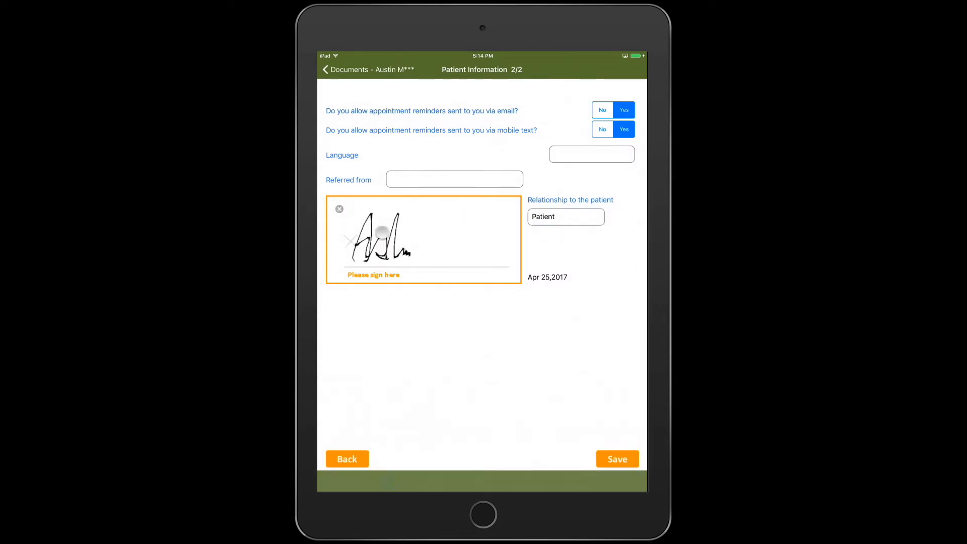
- Draw the patient's signature in the Please sign here box and save the form
drag(383, 231, 487, 246)
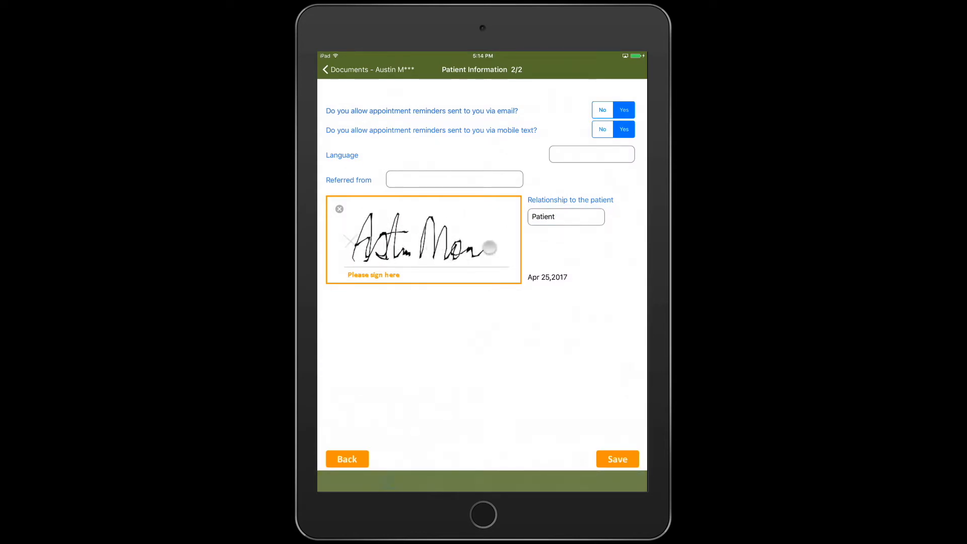
click(616, 459)
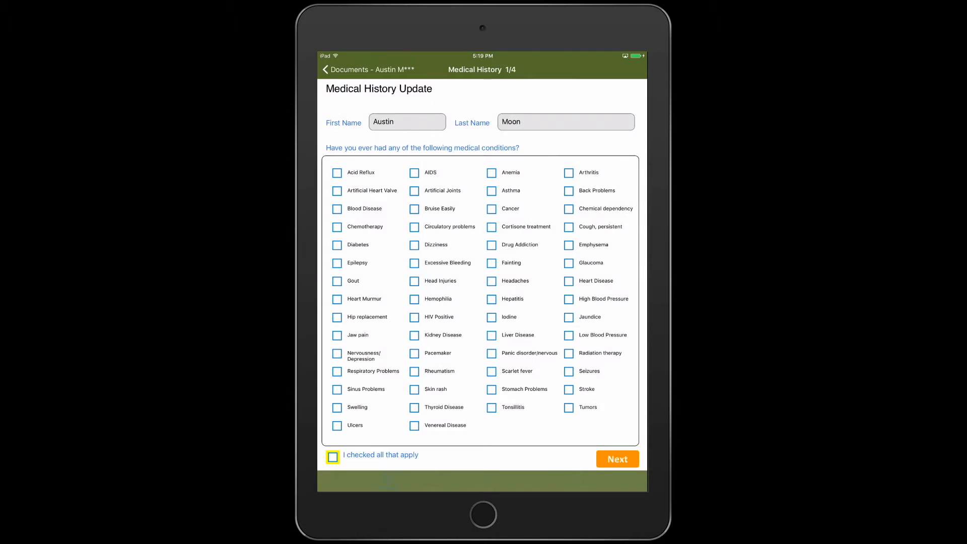
- Confirm conditions, list Albuterol and Xanax as medications, then sign and save the history form
click(616, 459)
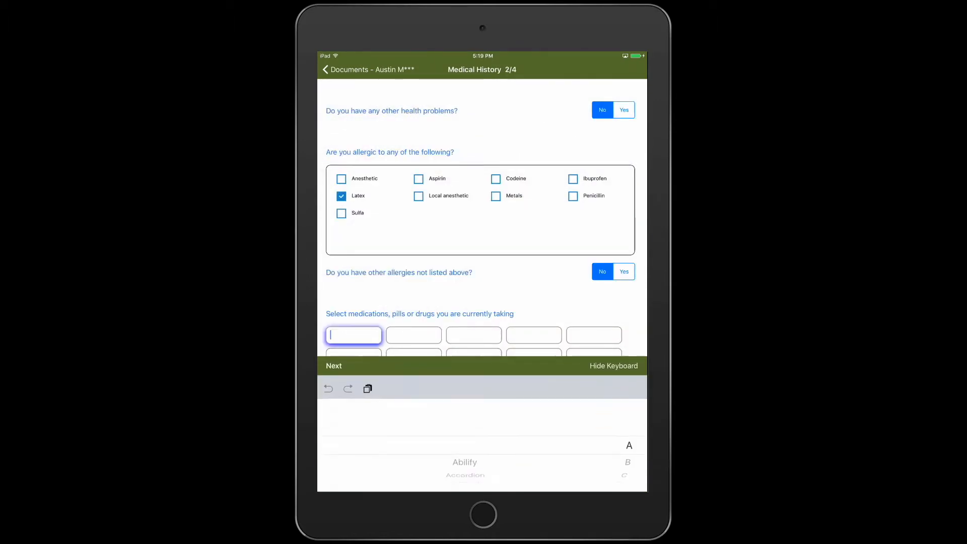
text(Albuterol)
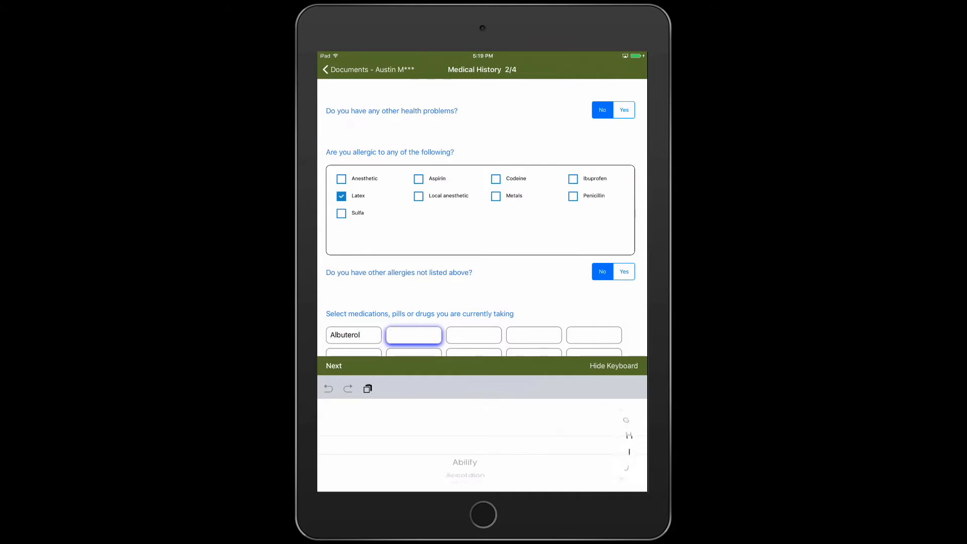
text(Xanax)
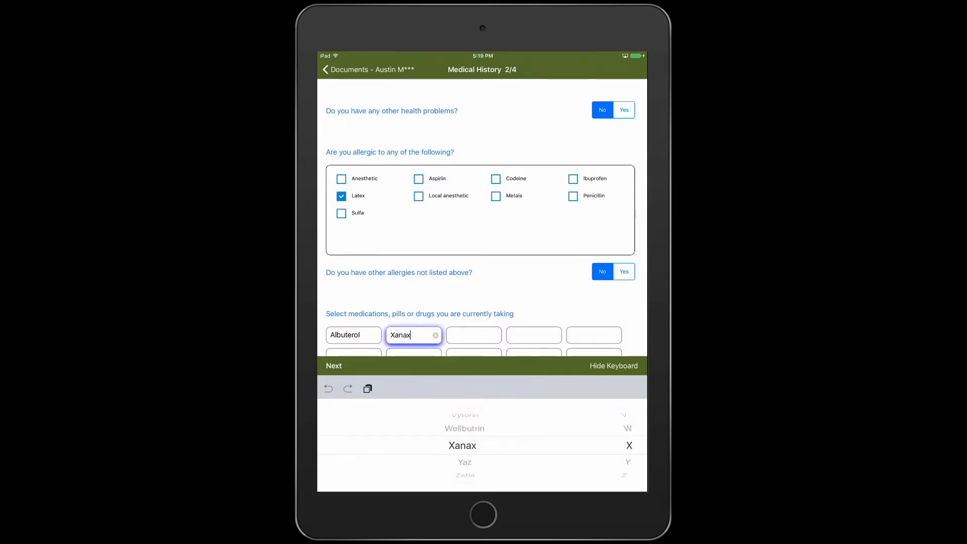
click(333, 366)
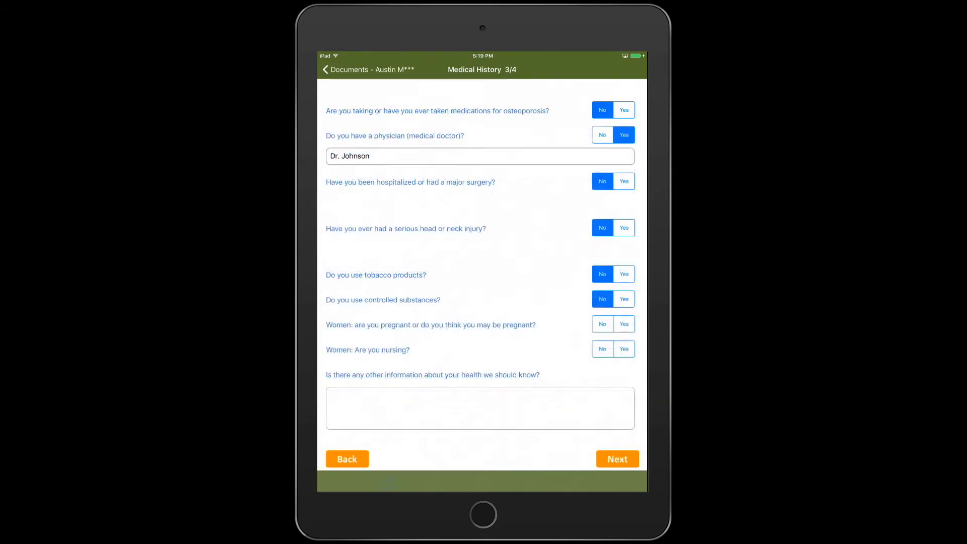
click(617, 458)
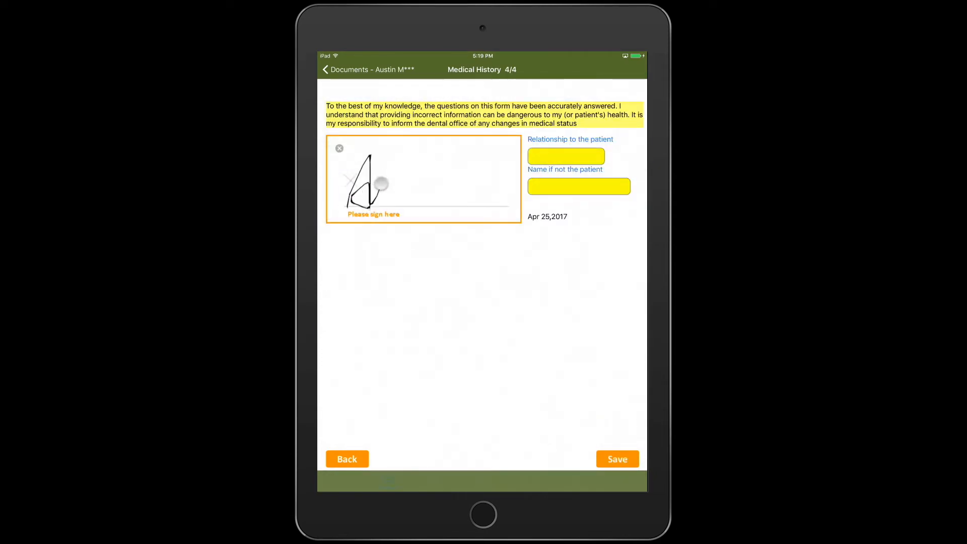
drag(352, 185, 500, 185)
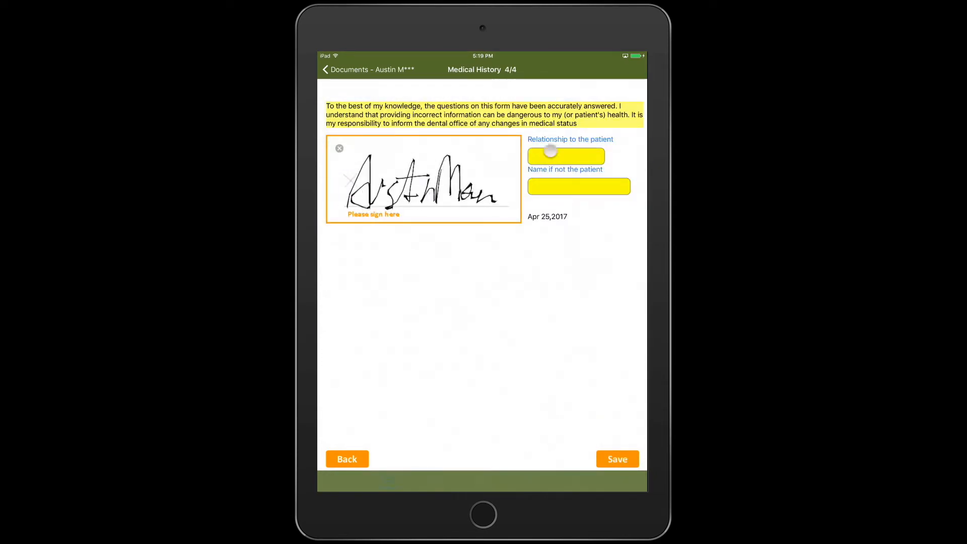
click(616, 458)
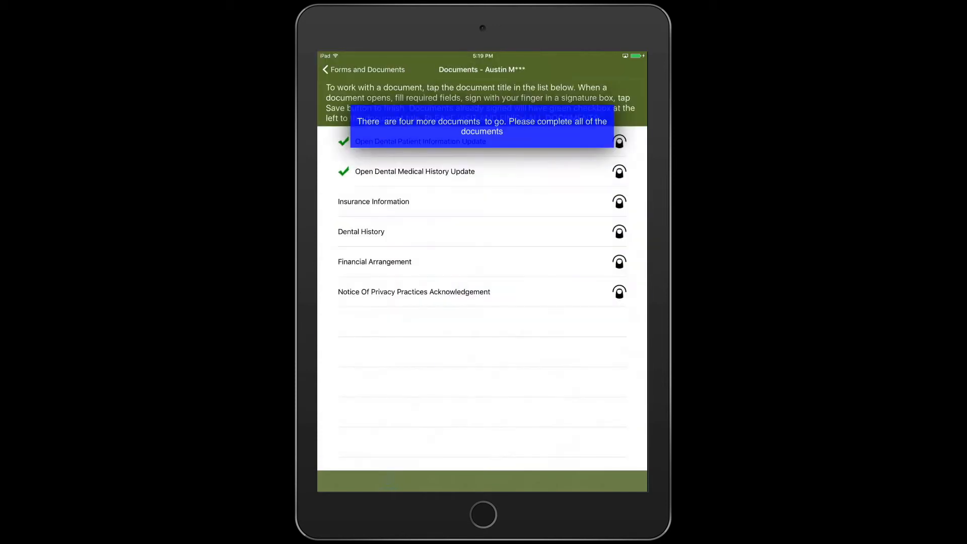
- Sign the Notice of Privacy Practices Acknowledgement and save it
click(414, 291)
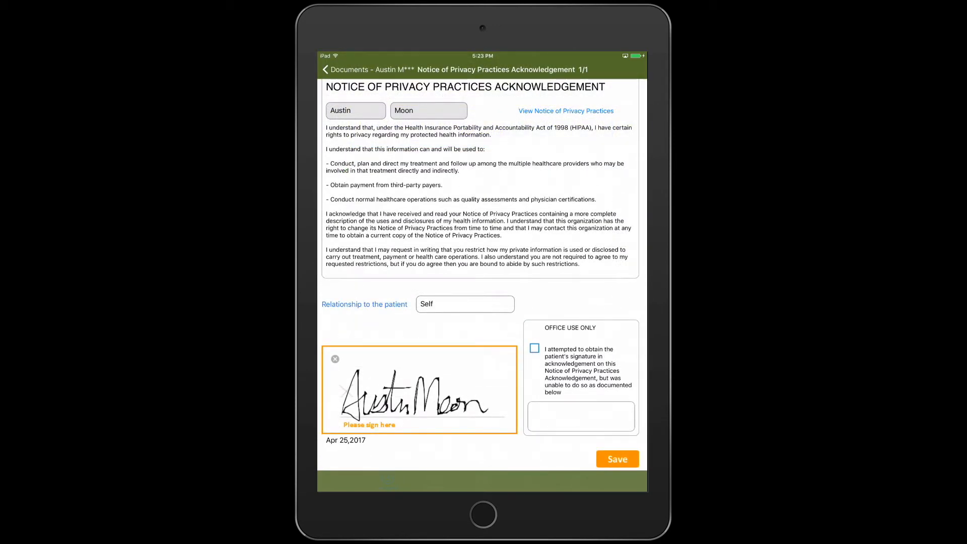
click(617, 459)
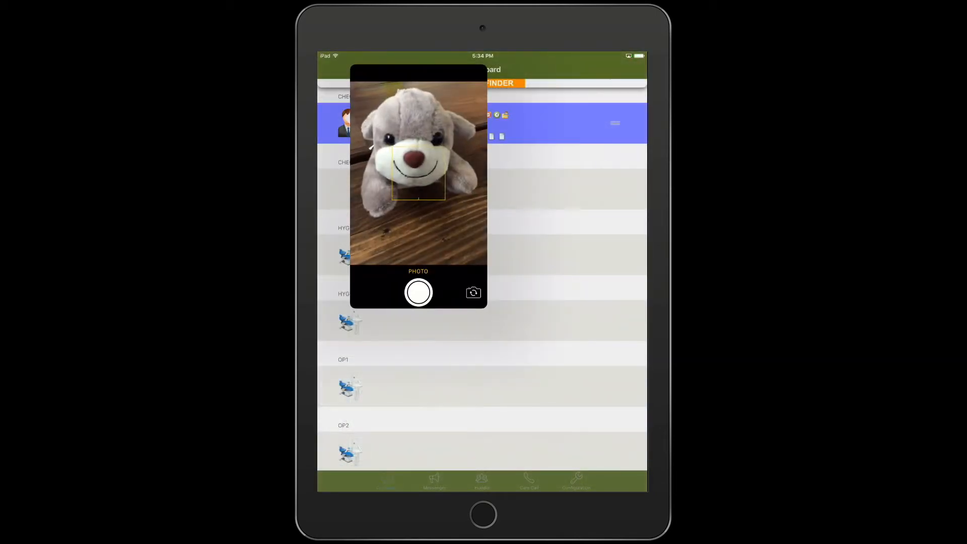
- Take a photo with Add From Camera and accept it with Use Photo
click(418, 292)
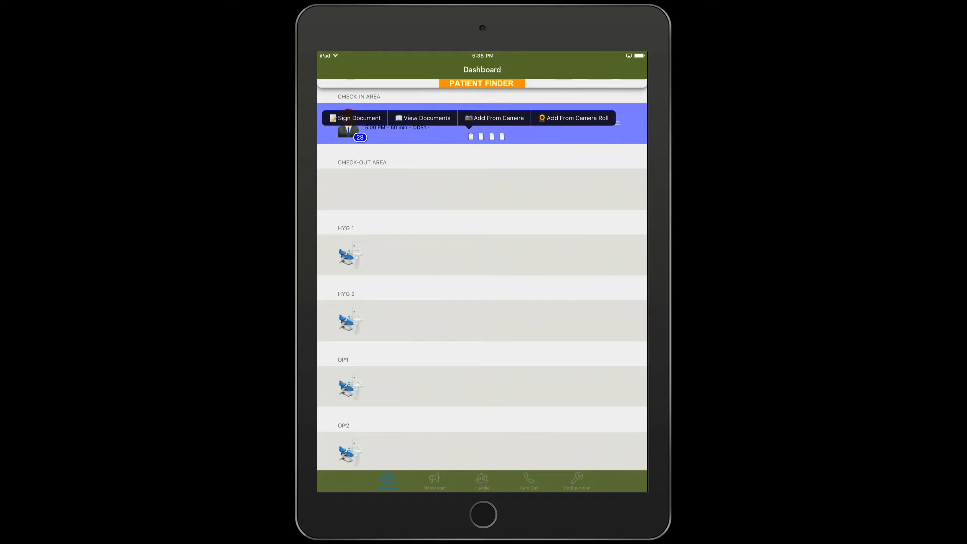
click(494, 118)
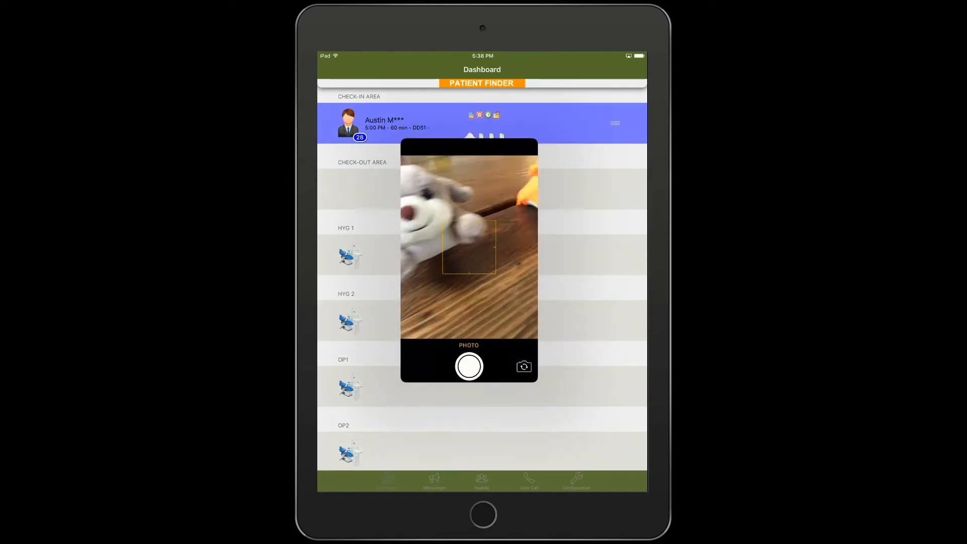
click(469, 366)
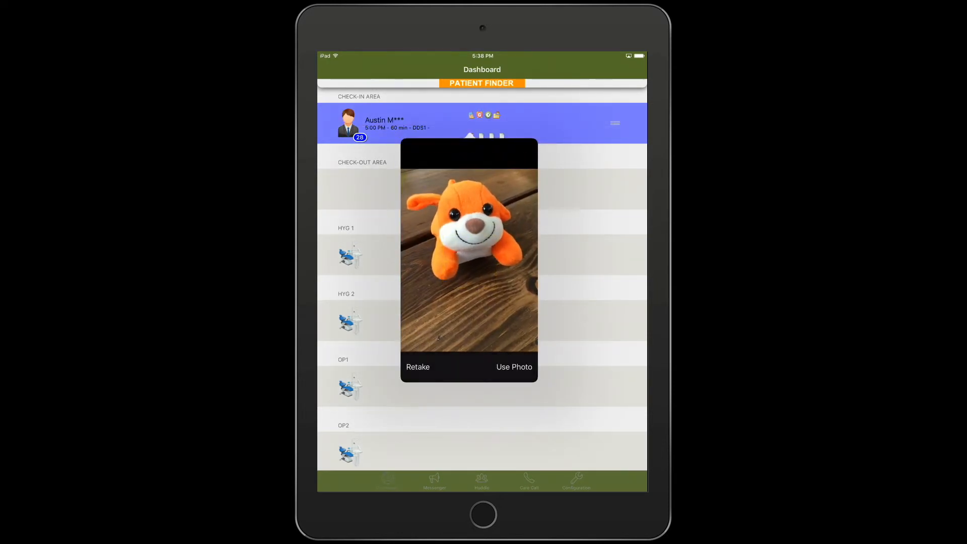
click(513, 366)
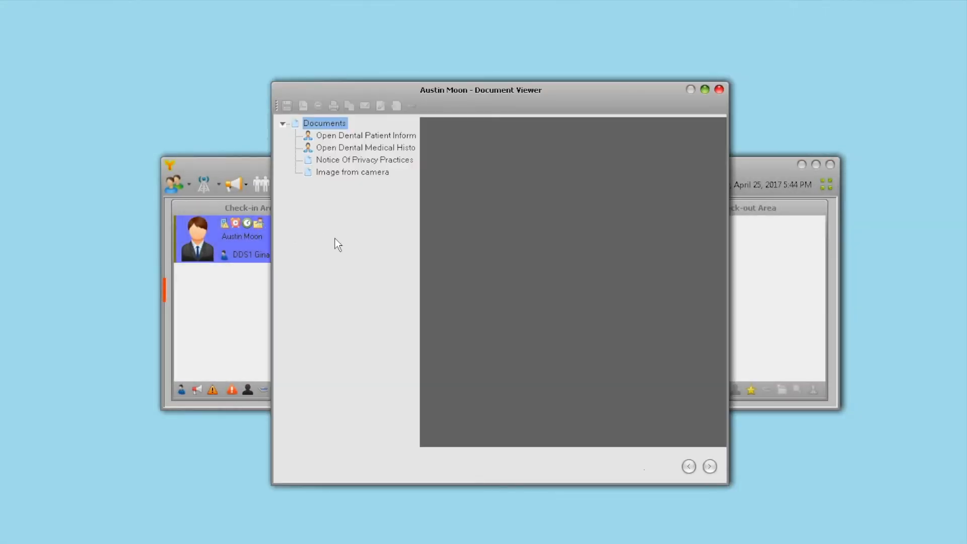
- Apply the signed Patient Information Update's details to the patient's record
click(365, 135)
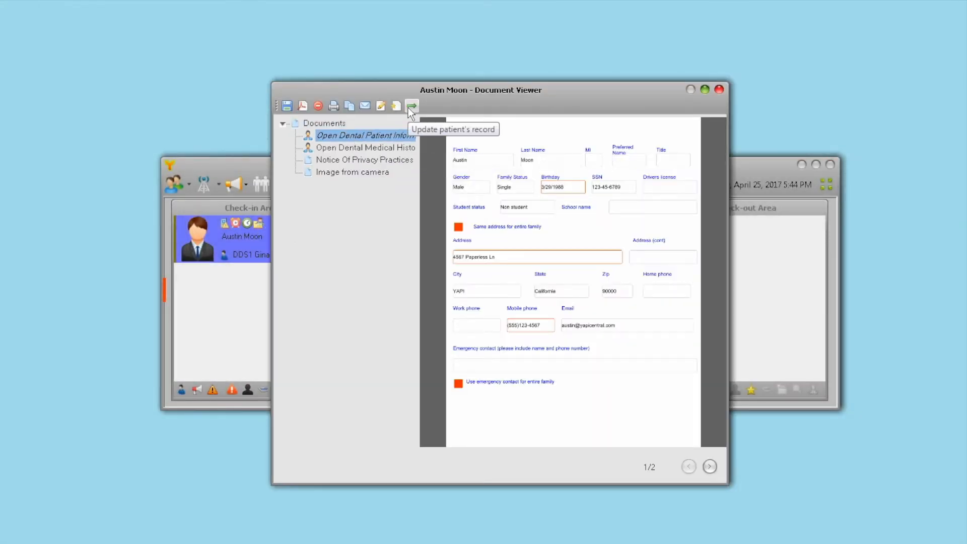
click(411, 106)
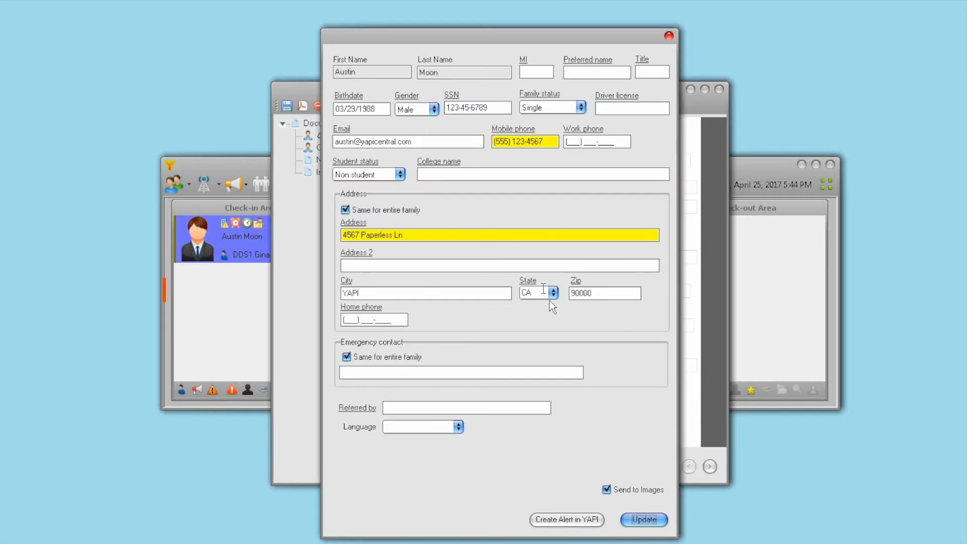
click(643, 519)
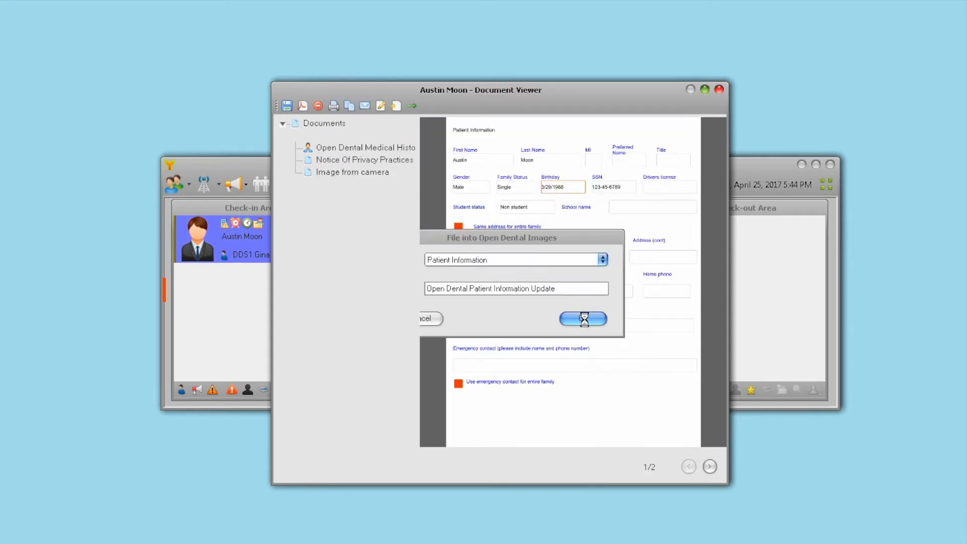
- Page the signed medical history form to 4/4 and review its summary dialog
click(582, 318)
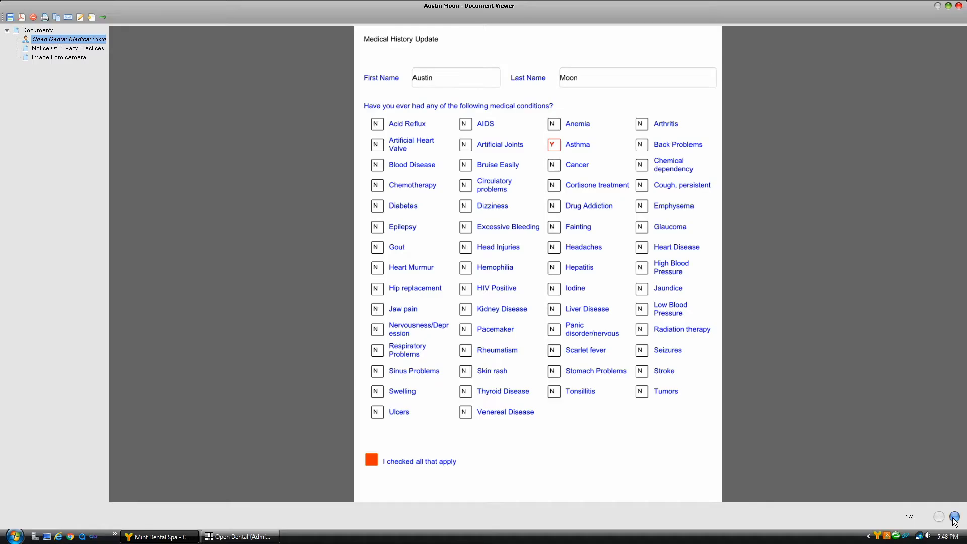
click(951, 517)
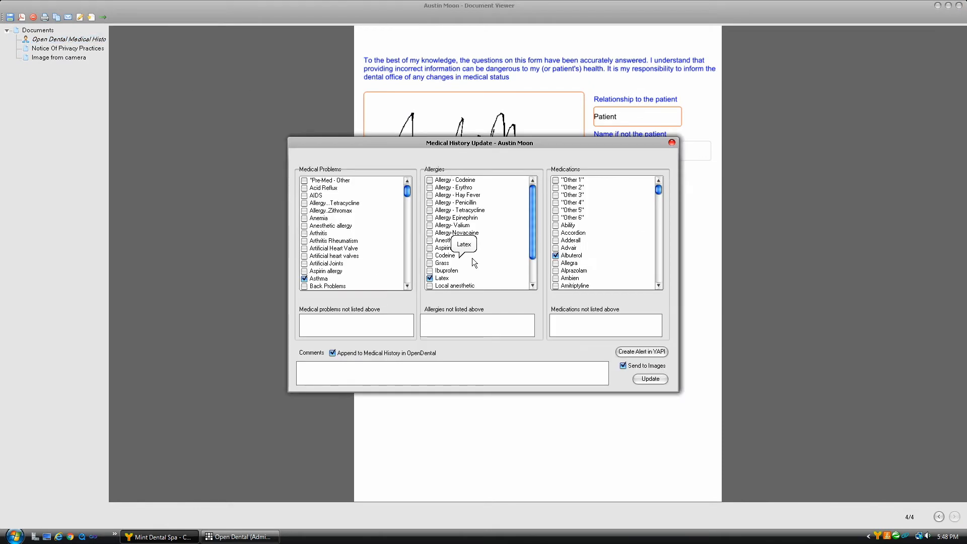
click(649, 379)
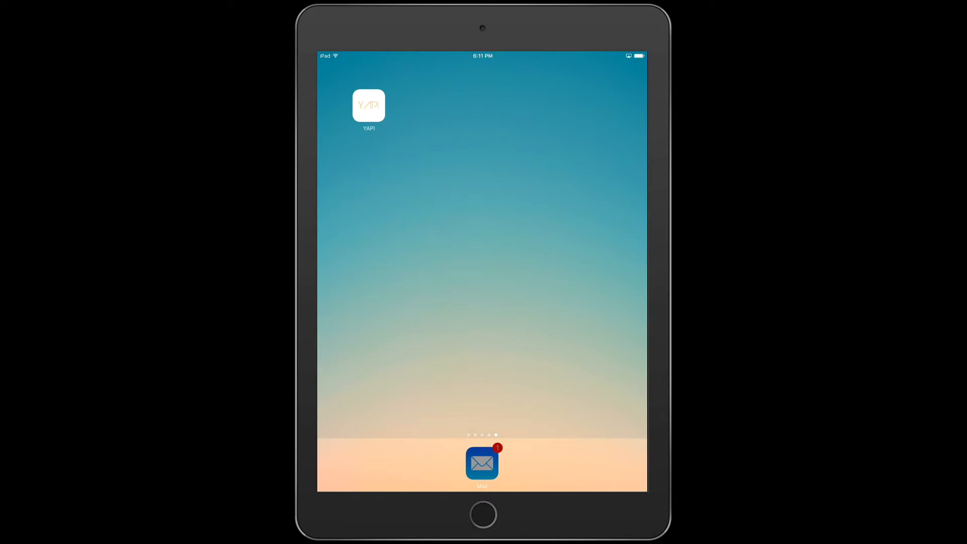
- From the welcome email, fill in the registration with name Ali Daw, review and submit
click(482, 463)
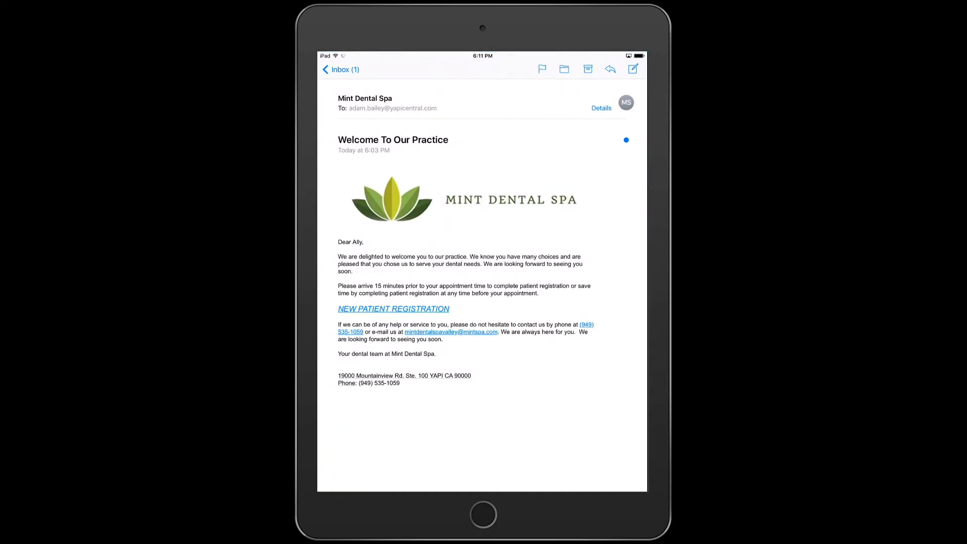
click(393, 308)
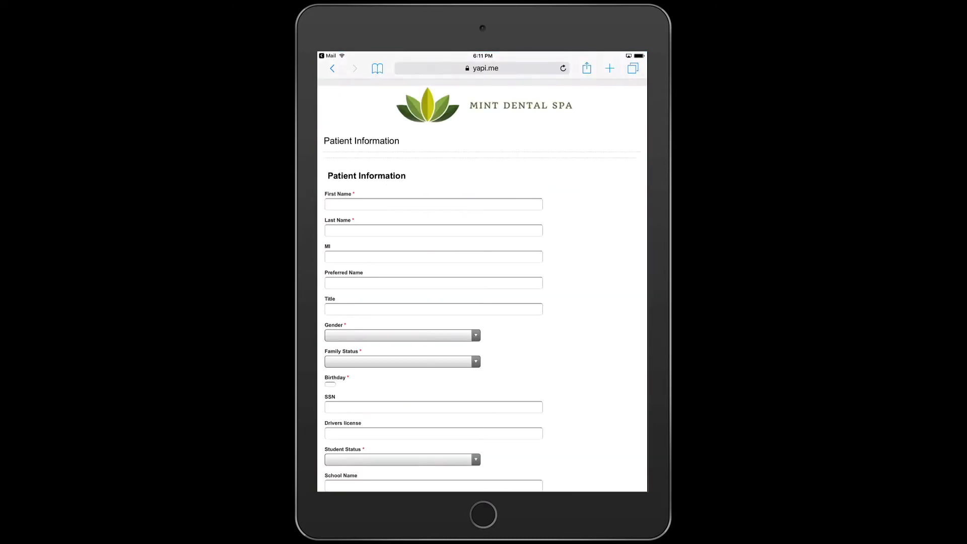
click(432, 204)
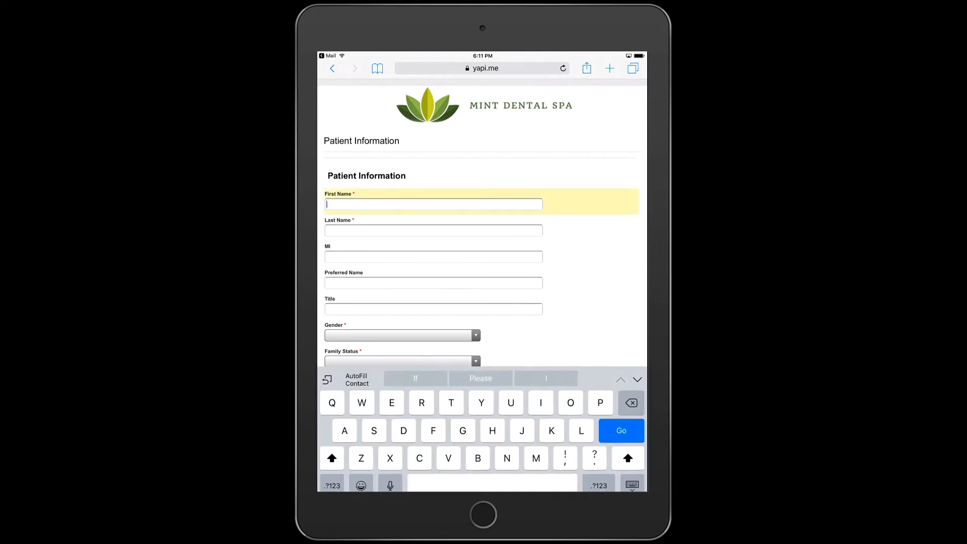
text(Ali)
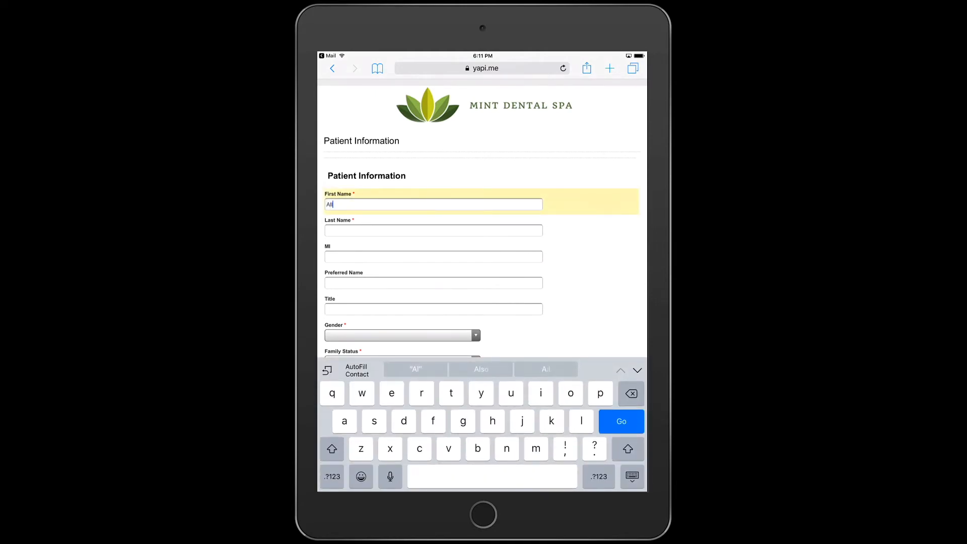
click(432, 230)
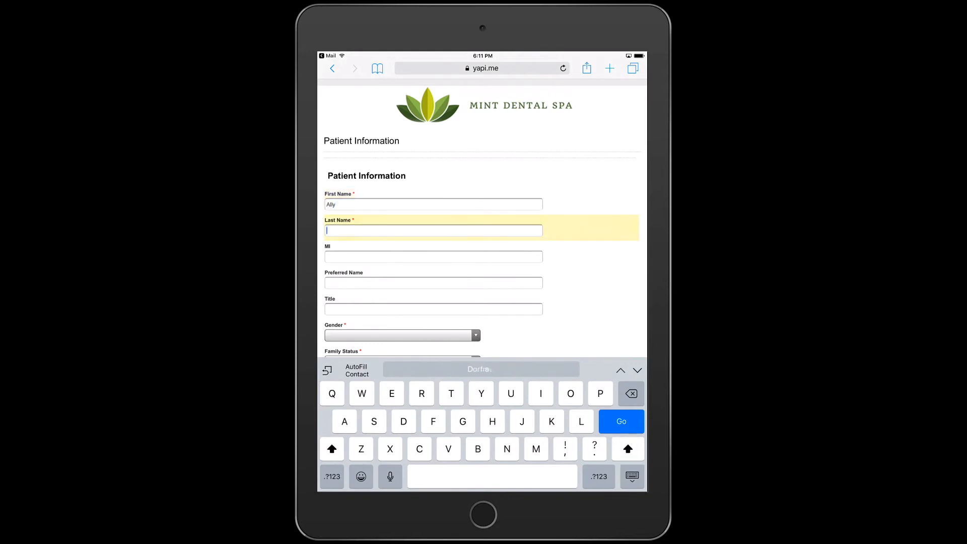
text(Daw)
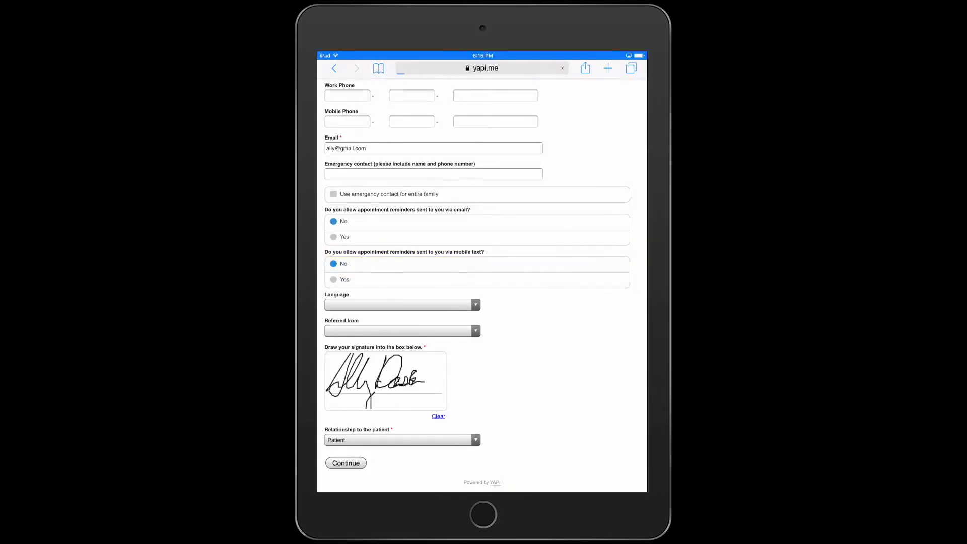
click(346, 464)
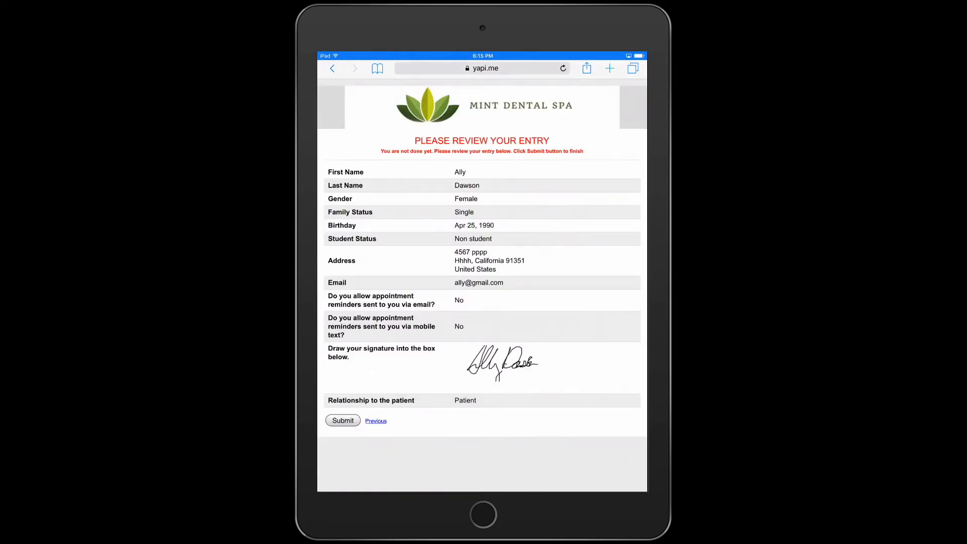
click(342, 420)
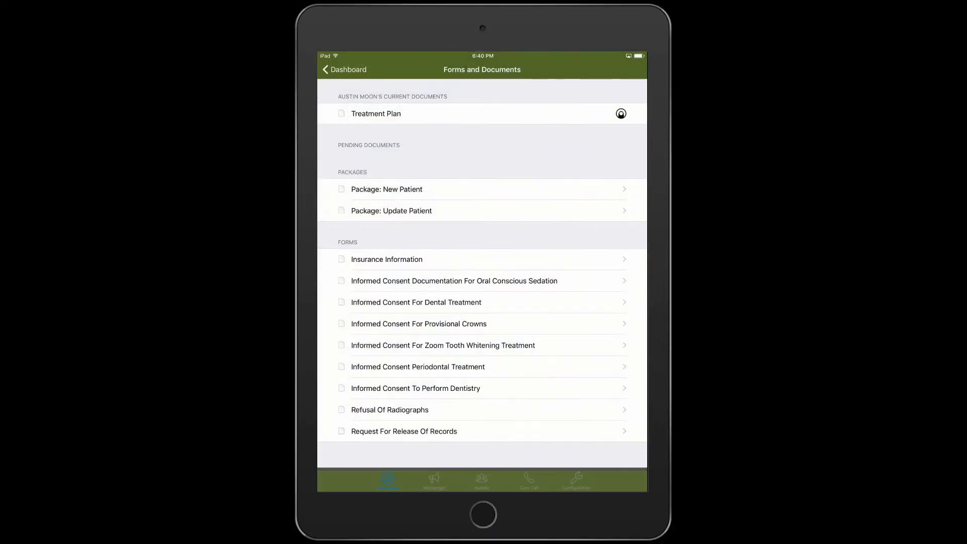
- Assign the Treatment Plan and Informed Consent Periodontal Treatment documents to the patient
click(376, 113)
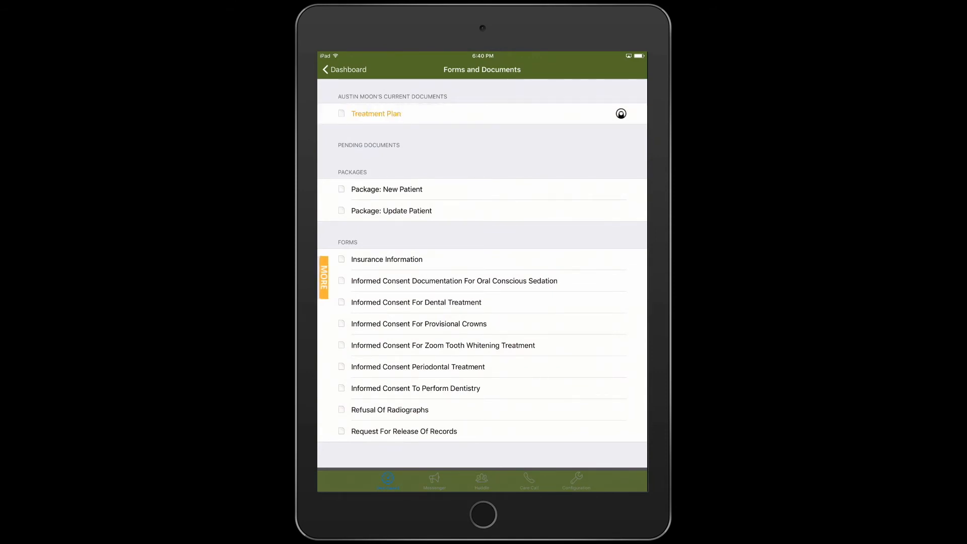
click(417, 366)
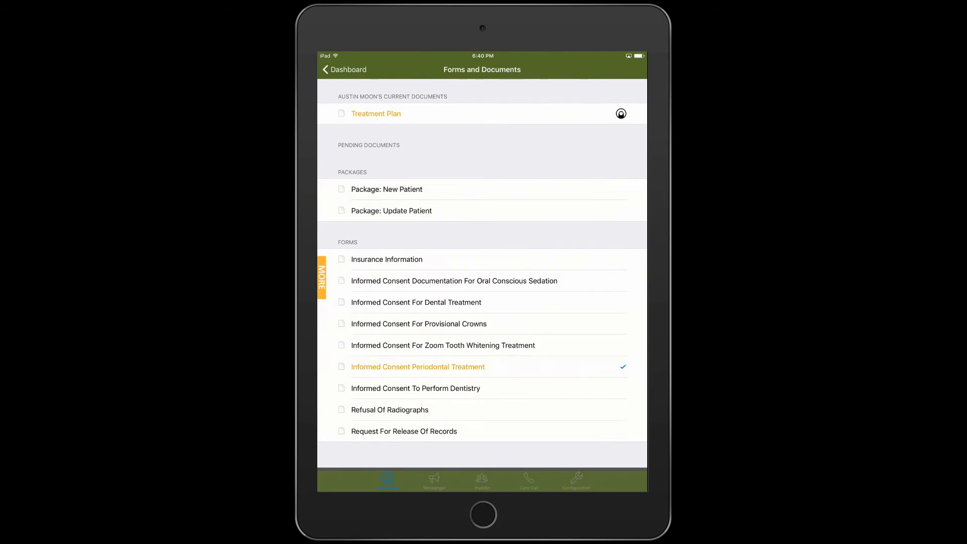
click(321, 276)
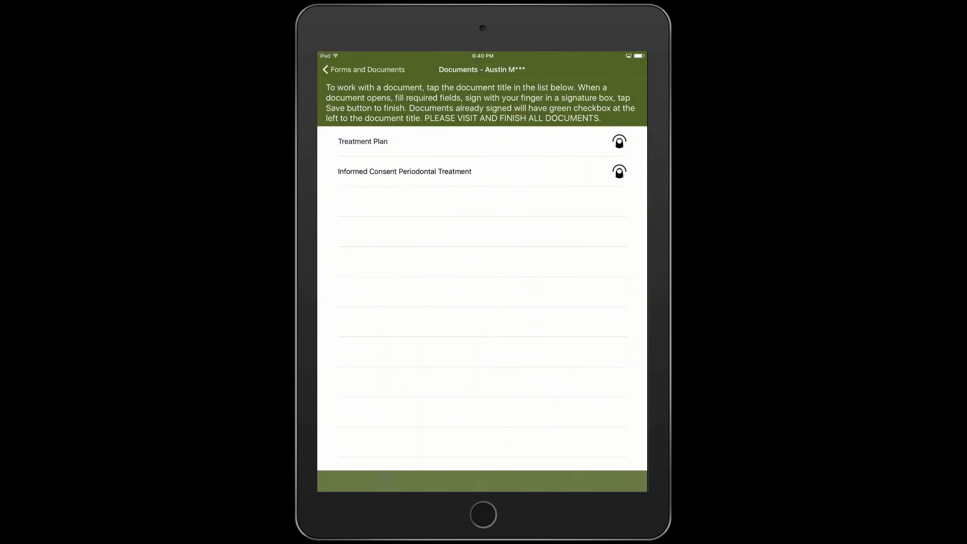
- Sign the periodontal treatment consent in the Sign Here box and save it
click(362, 141)
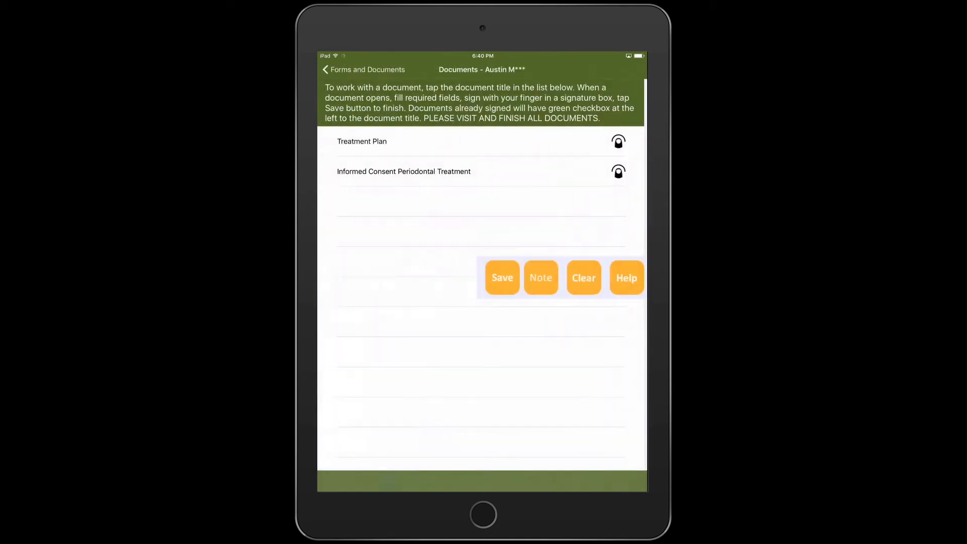
click(403, 171)
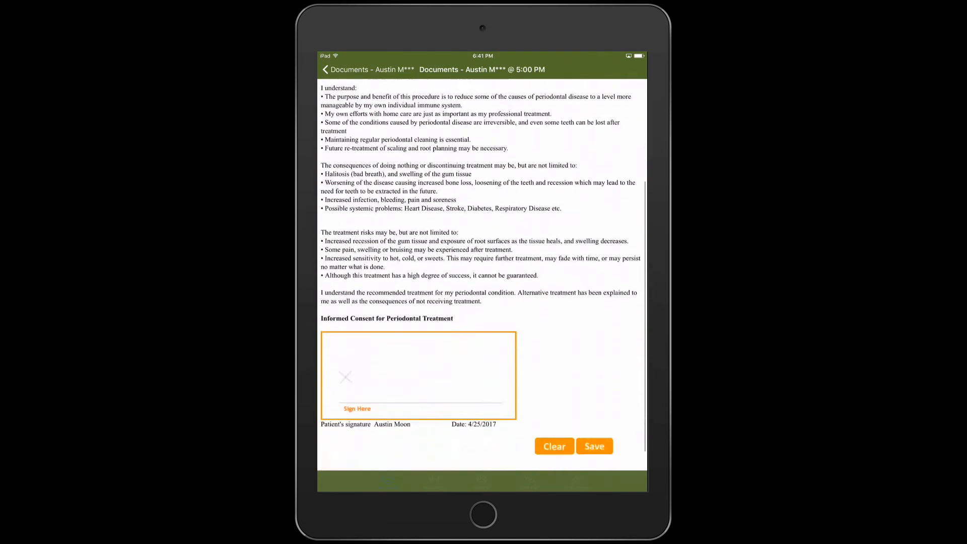
drag(336, 351, 422, 357)
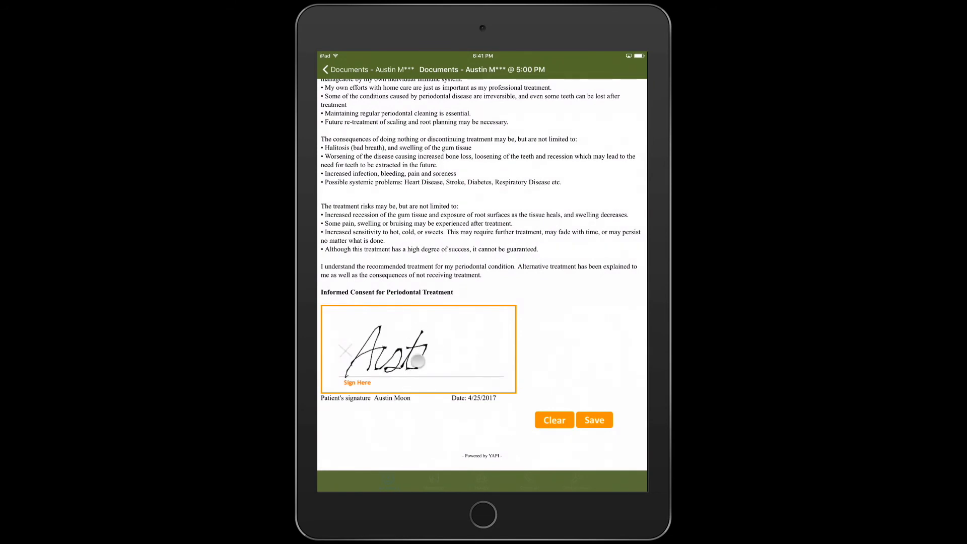
drag(423, 363, 503, 358)
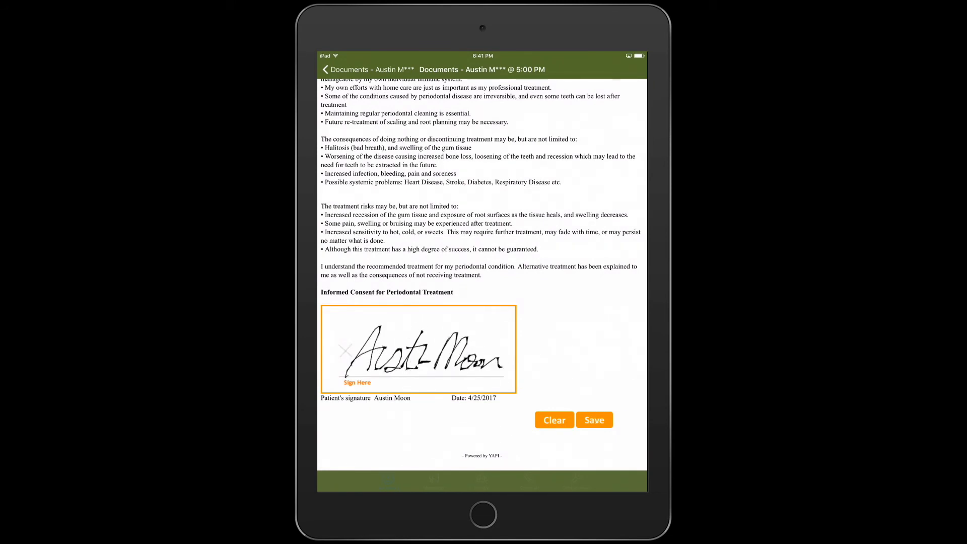
click(594, 420)
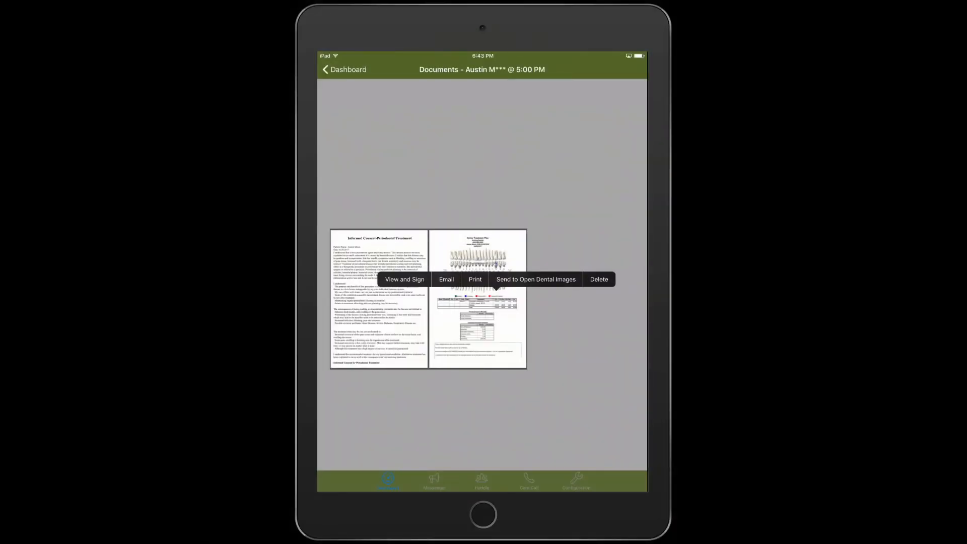
- Send the signed document thumbnails to Open Dental Images from the popup menu
click(445, 278)
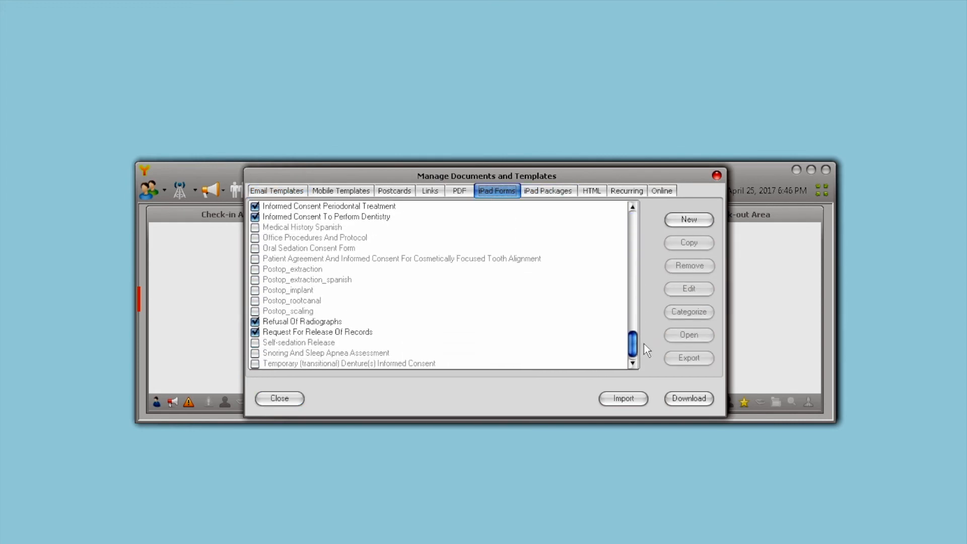
- Make Self-sedation Release and Dental History signable on iPad, and add Tooth # to the Periodontal consent
click(255, 343)
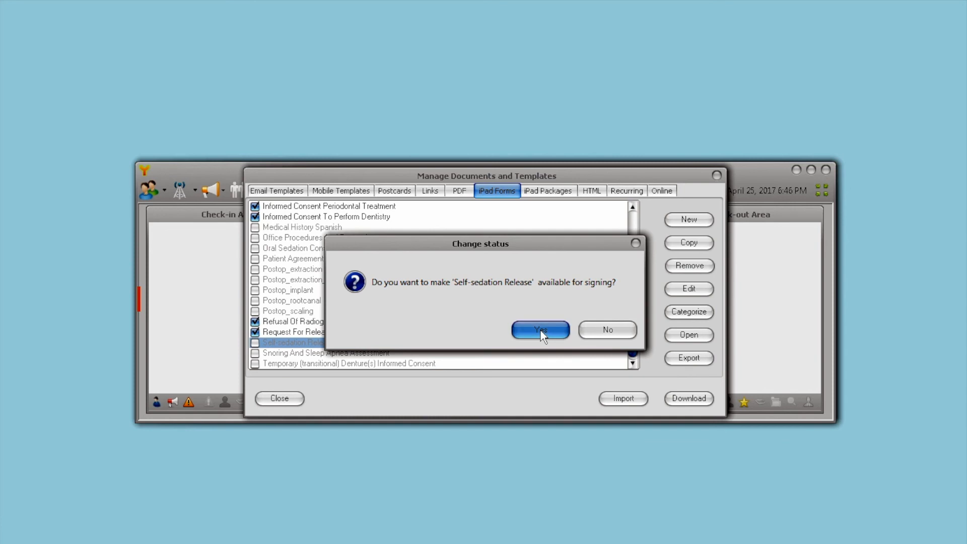
click(540, 329)
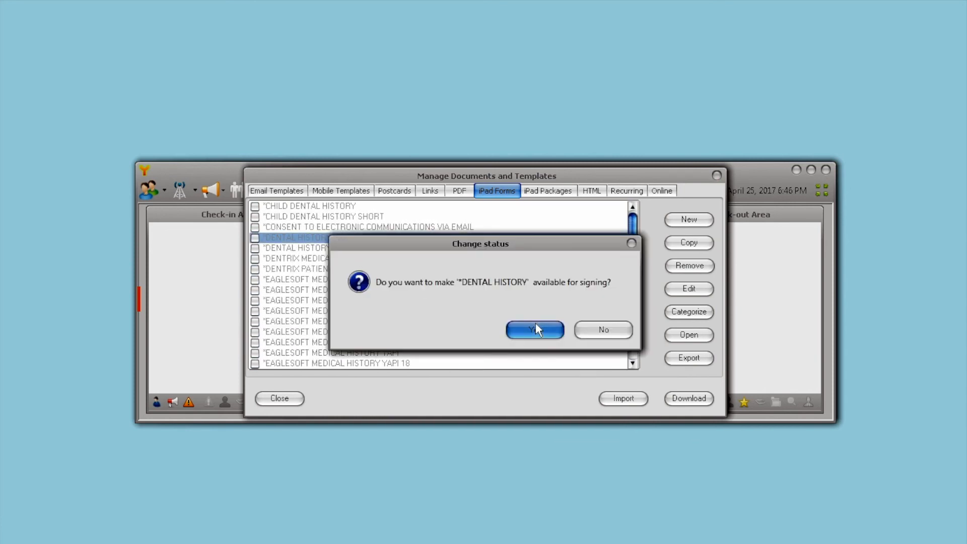
click(534, 328)
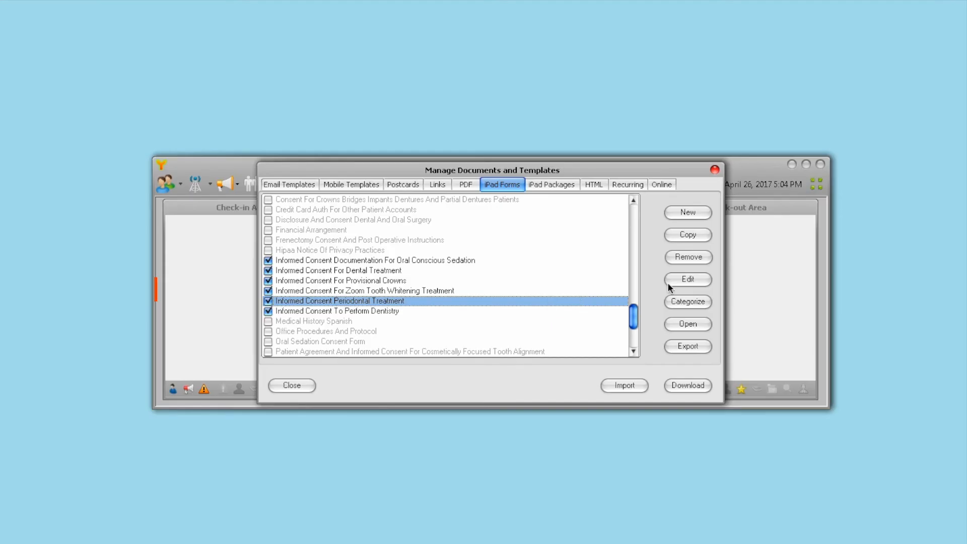
click(686, 279)
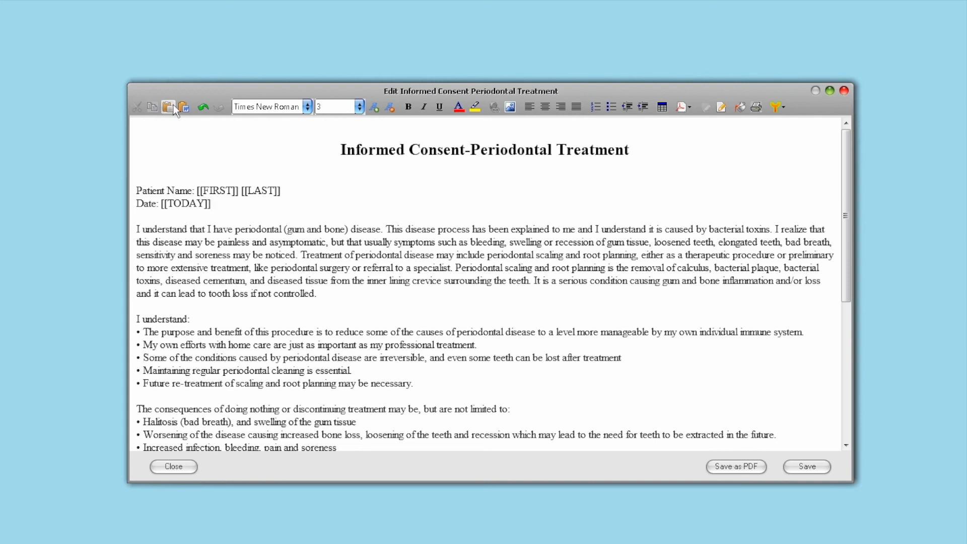
click(169, 107)
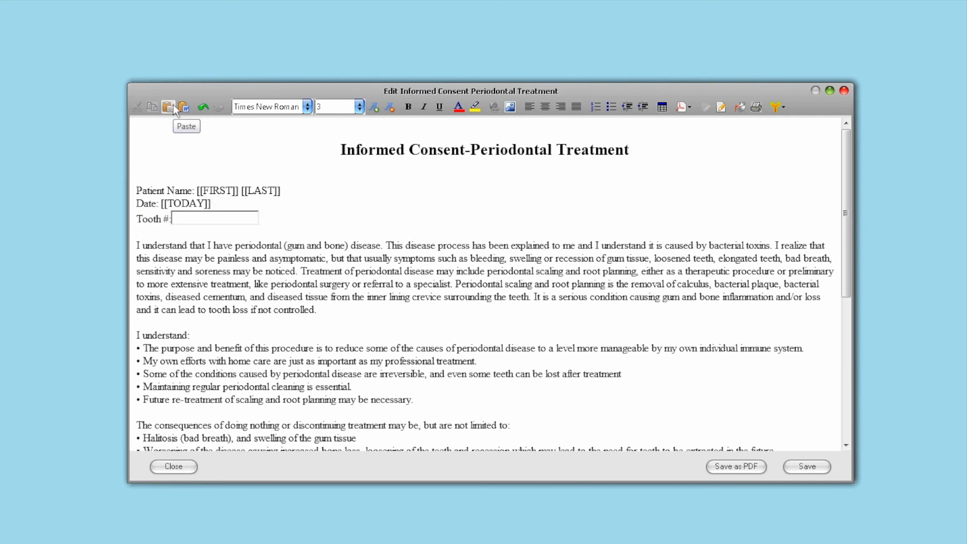